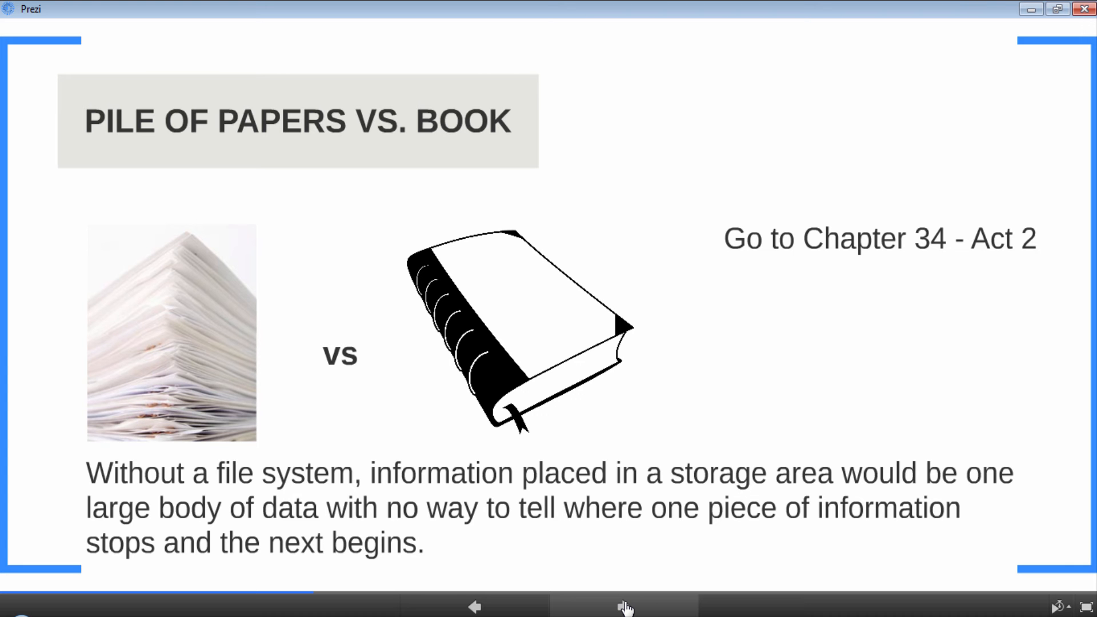
- Advance two slides past the pile-of-papers-versus-book slide to Functions of File System
click(625, 607)
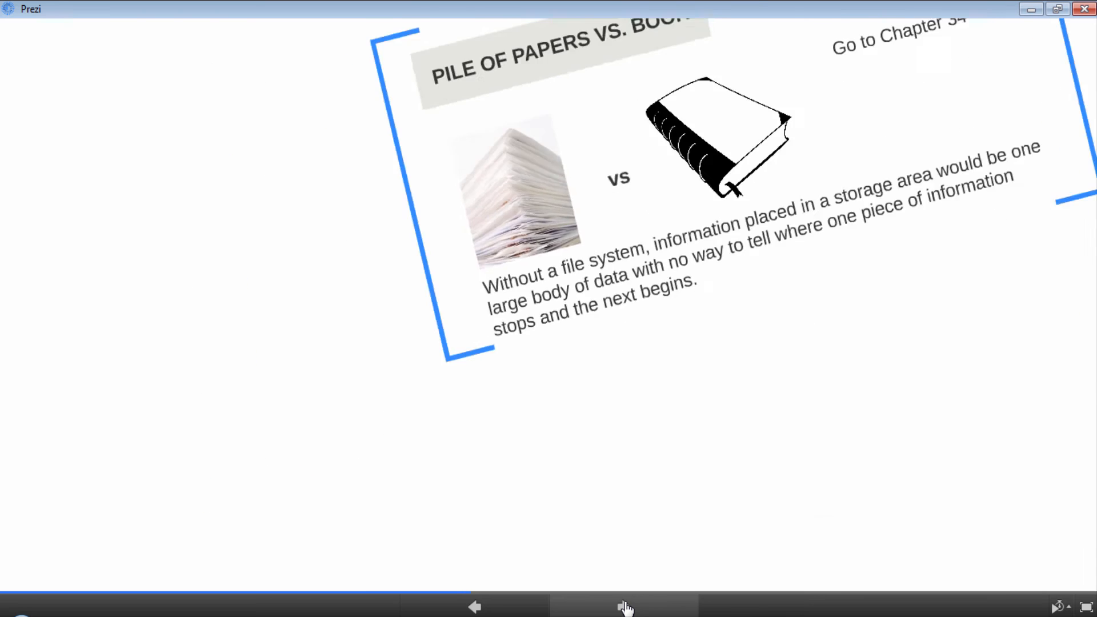
click(623, 606)
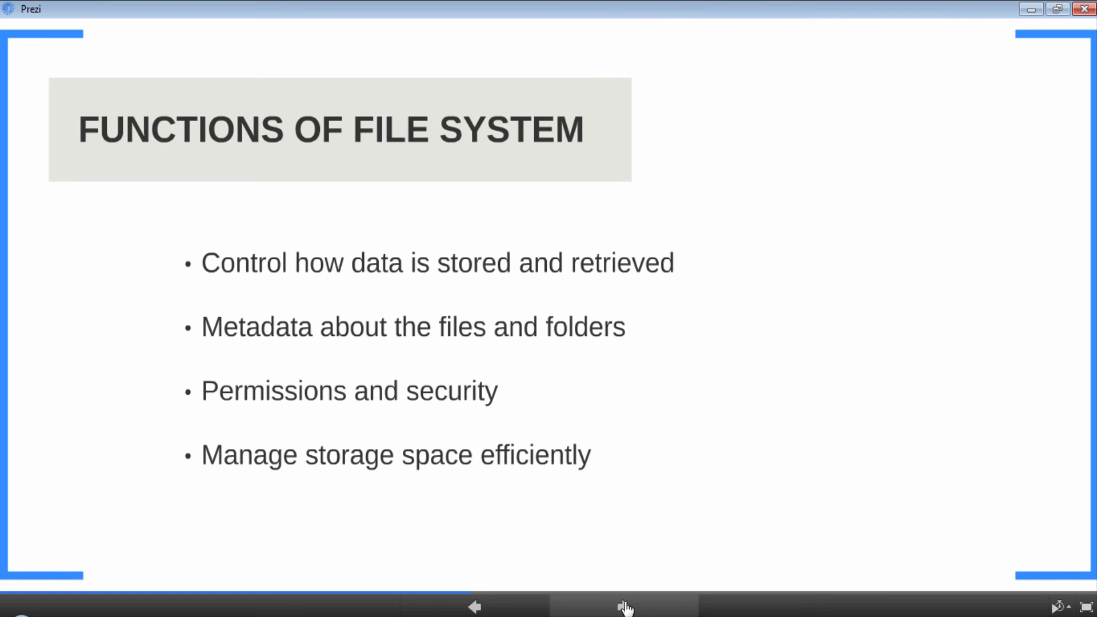
- Advance to the Different File Systems slide listing Microsoft, Apple and Linux limits
click(625, 606)
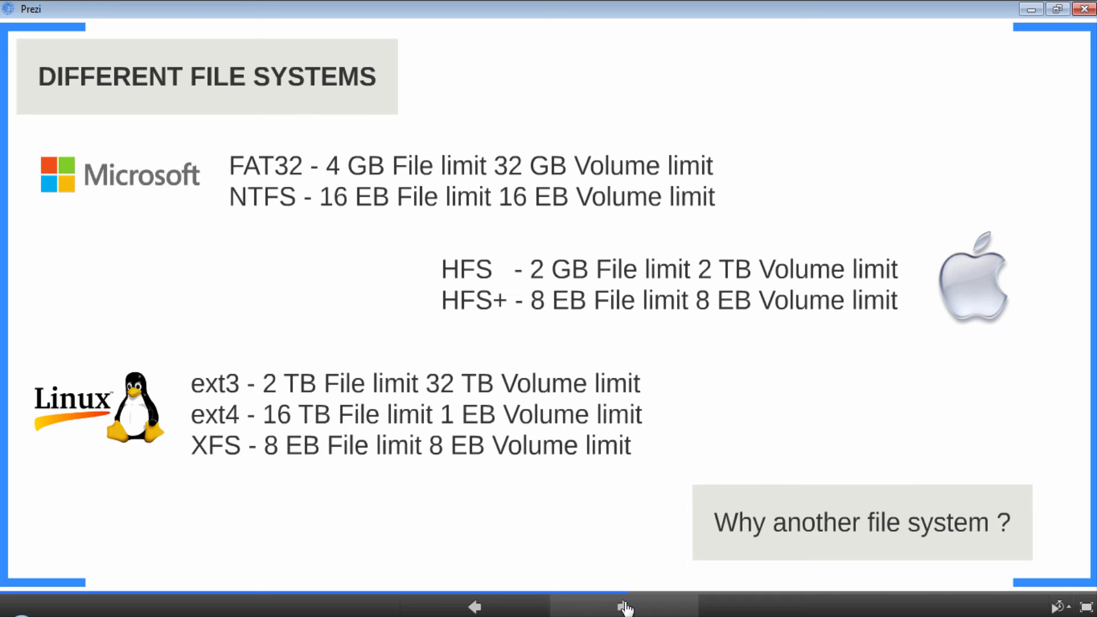
mouse_move(997, 44)
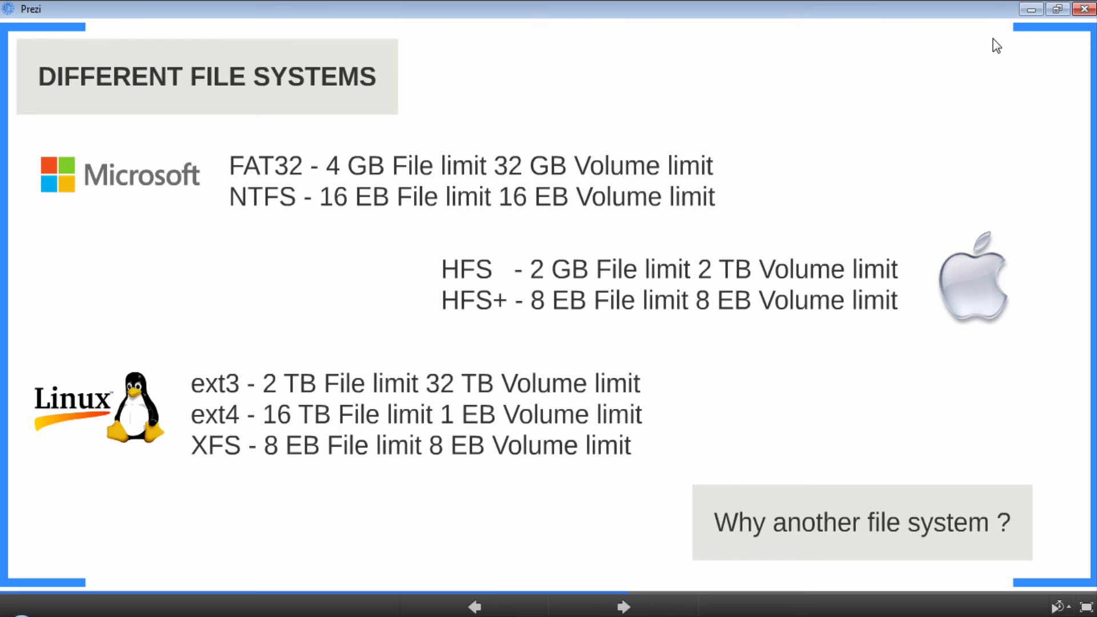
mouse_move(1031, 9)
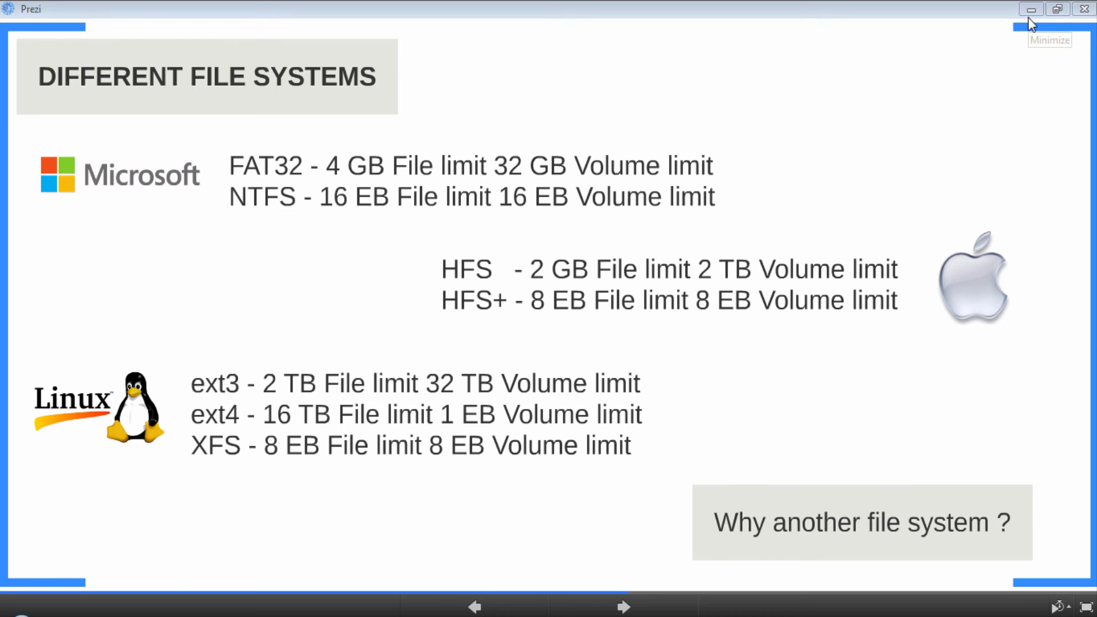
- Minimize Prezi and select OS (C:) in Computer, revealing its NTFS file system and 37.4 GB free
click(1031, 9)
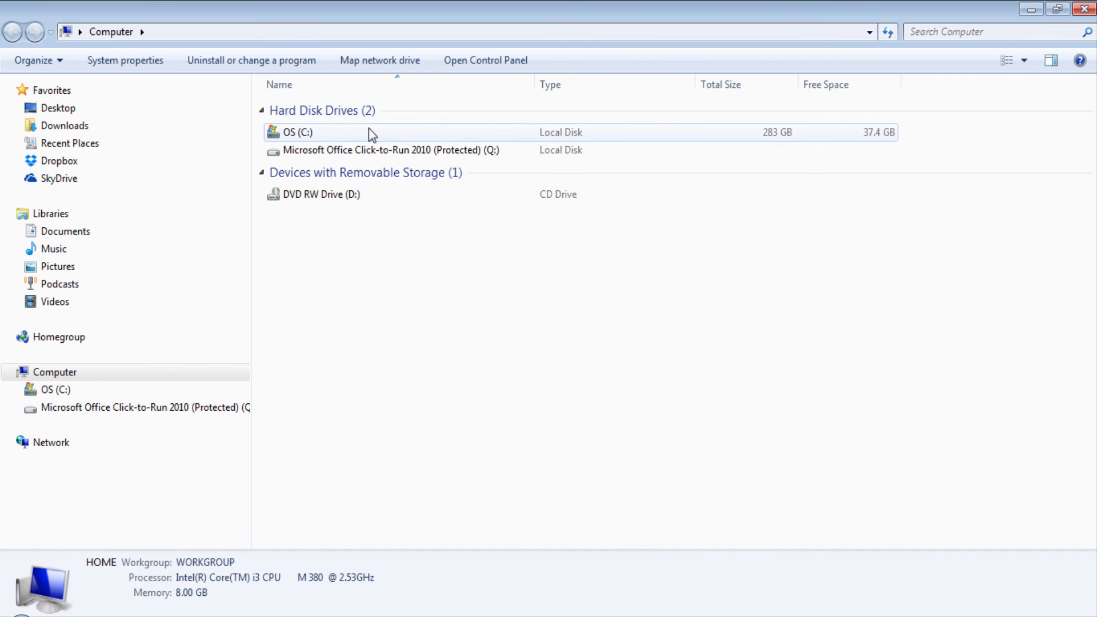
click(297, 132)
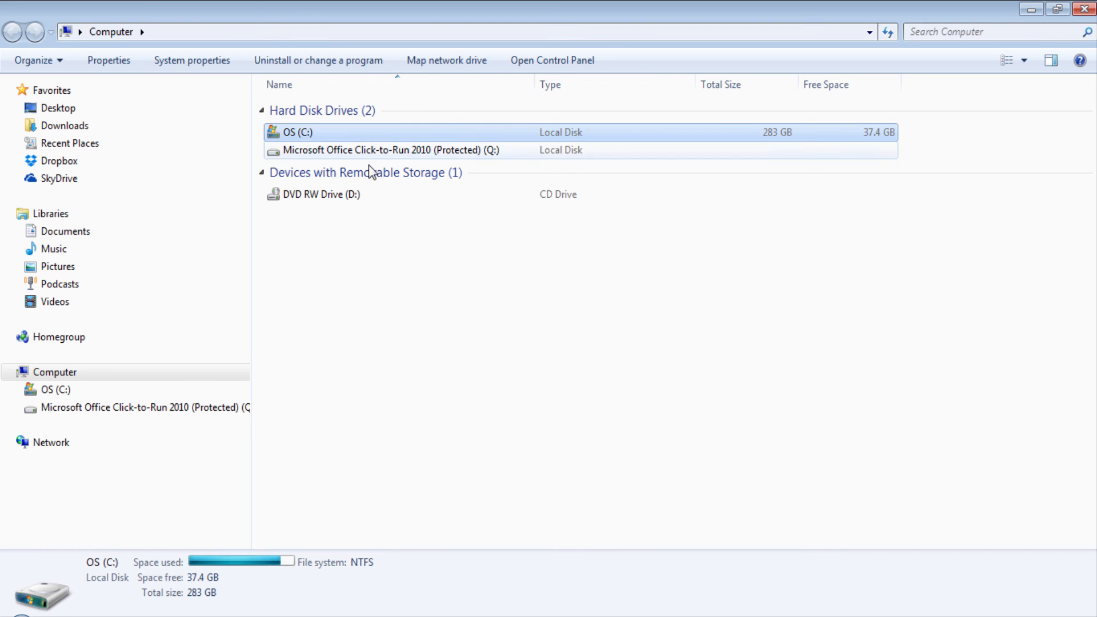
mouse_move(359, 571)
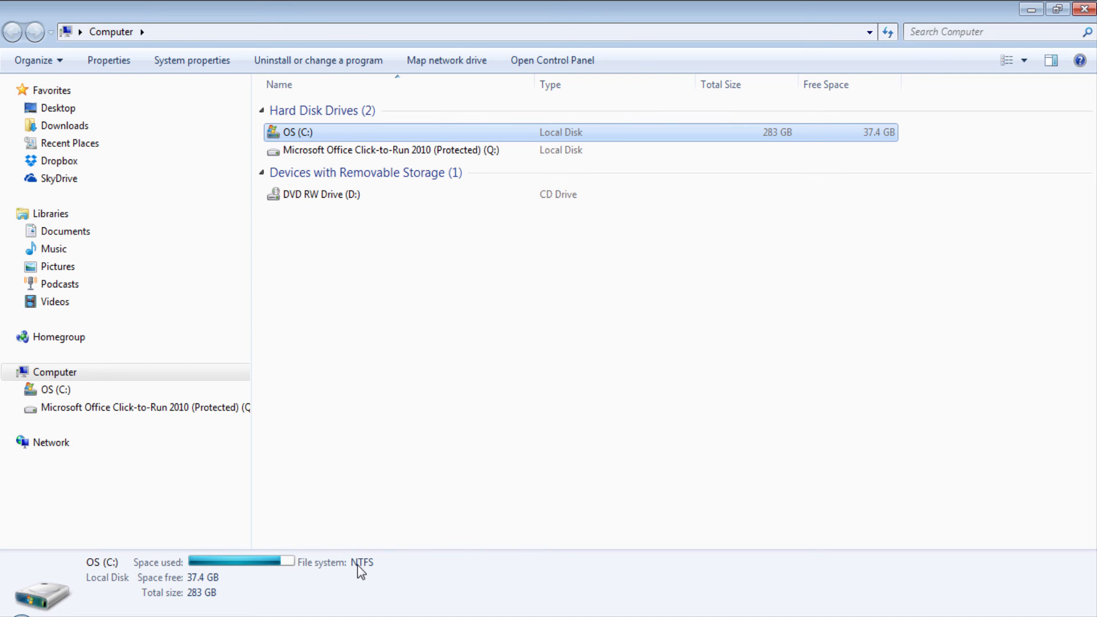
mouse_move(378, 574)
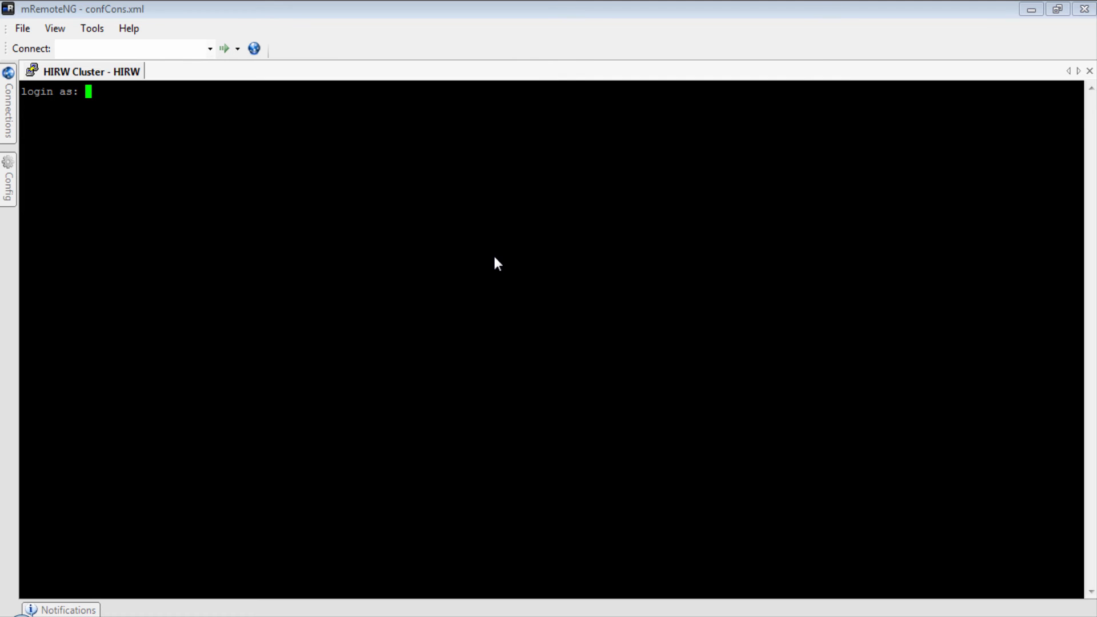
- Log in to the cluster as 'hirw' and run df to list its disk file systems
text(hirw)
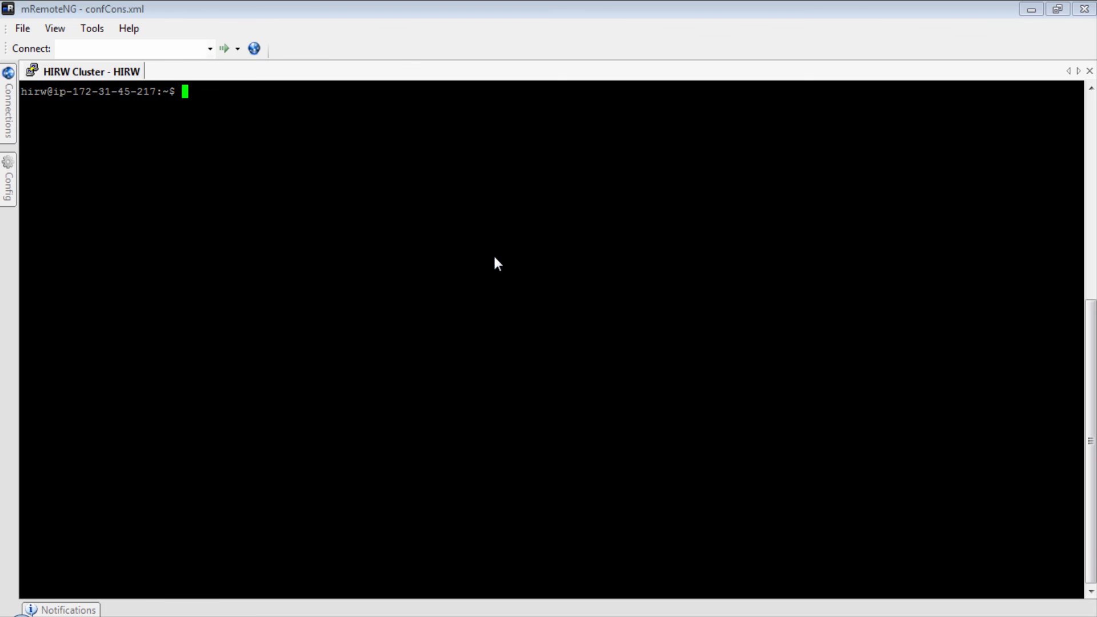
text(df)
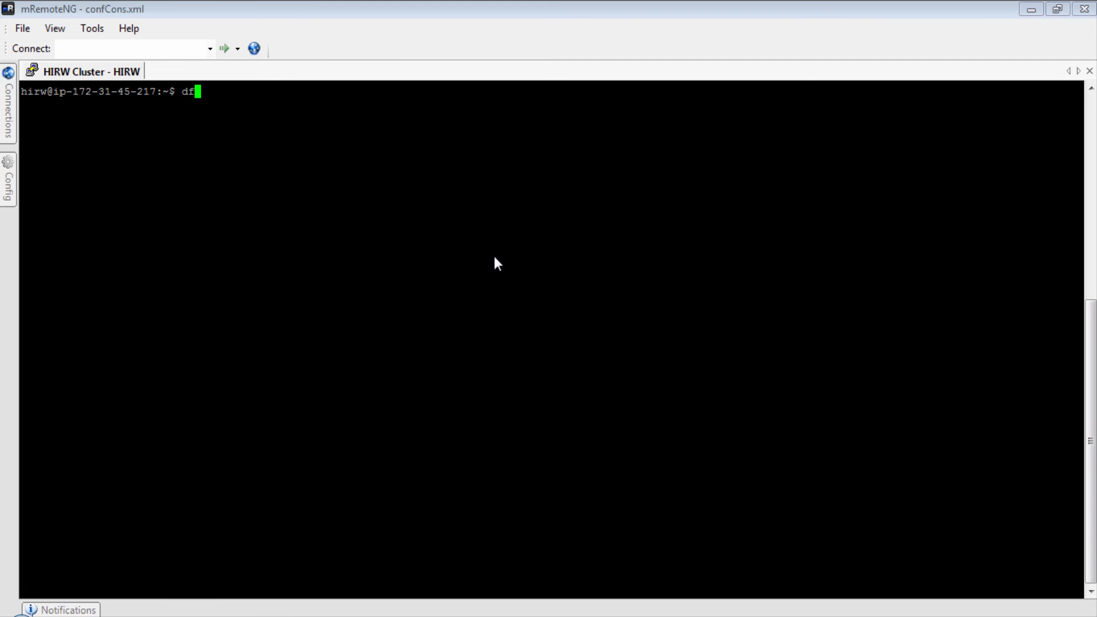
key(Return)
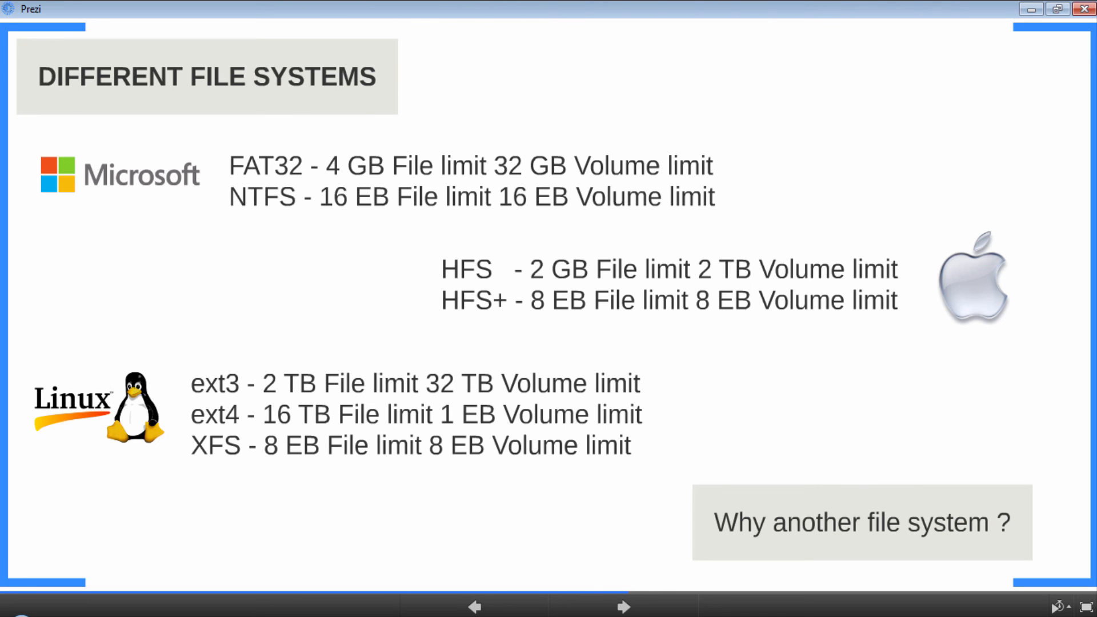
mouse_move(625, 606)
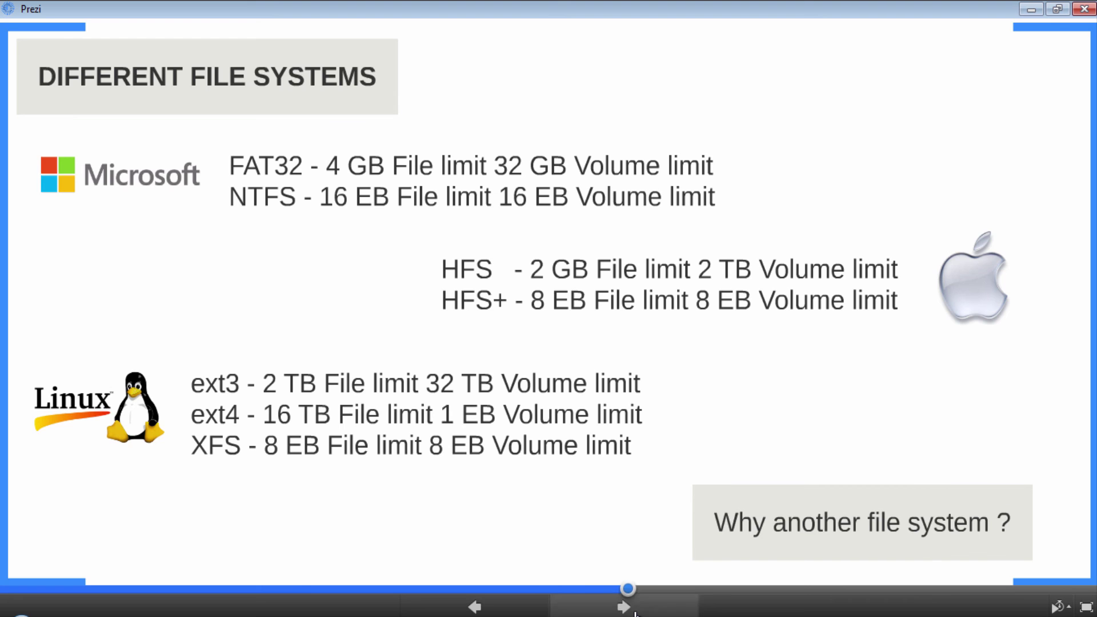
- Advance to the Local File System vs. HDFS slide showing ext4 servers under HDFS
click(623, 606)
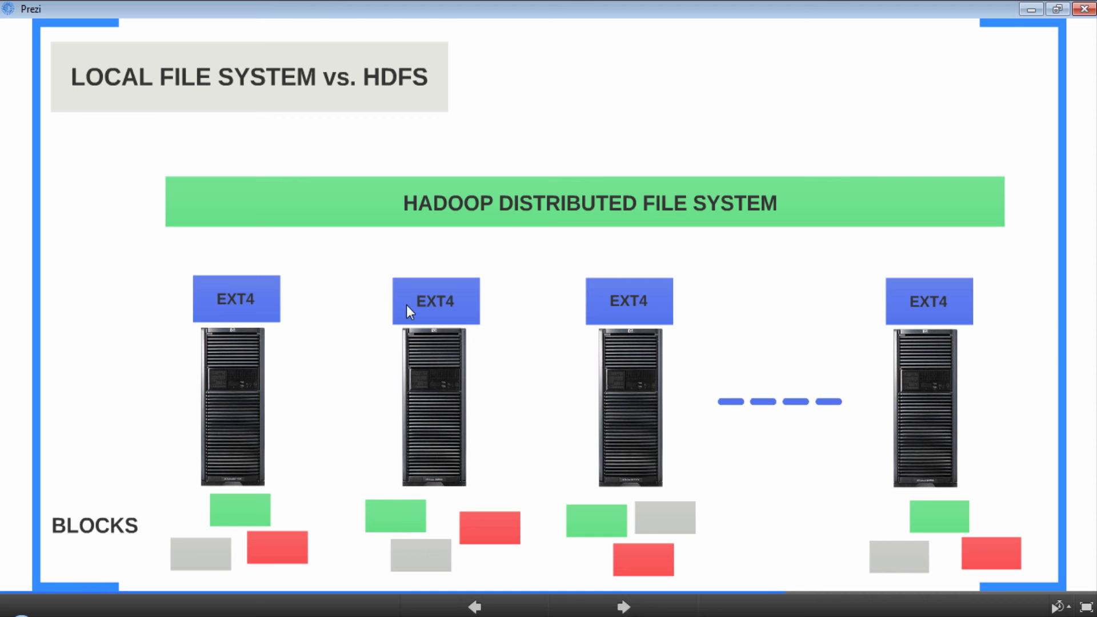
mouse_move(928, 306)
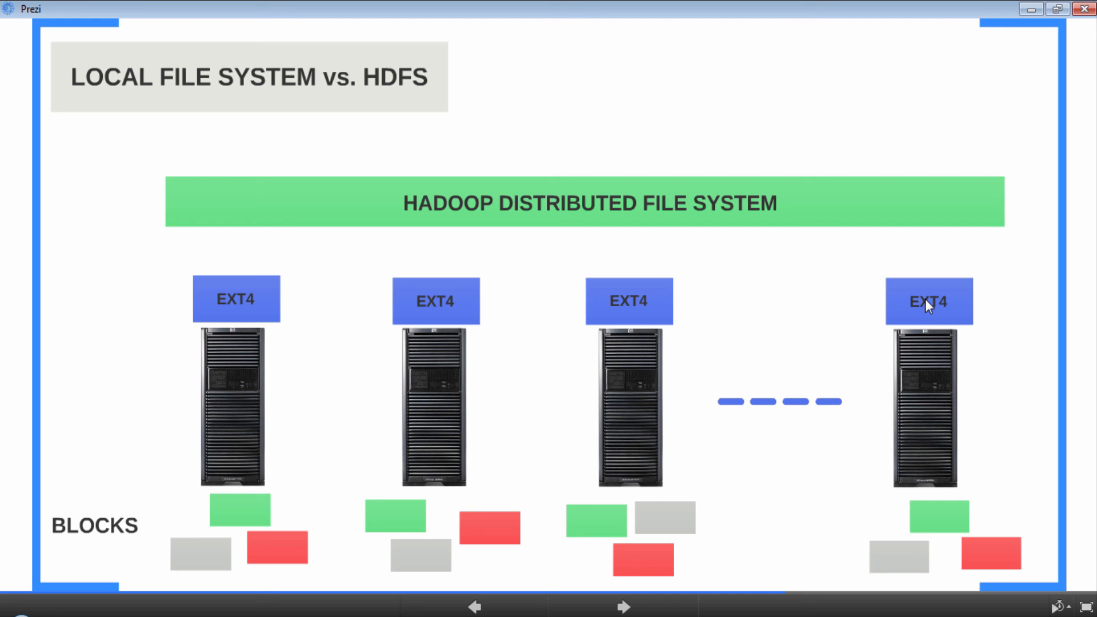
mouse_move(253, 295)
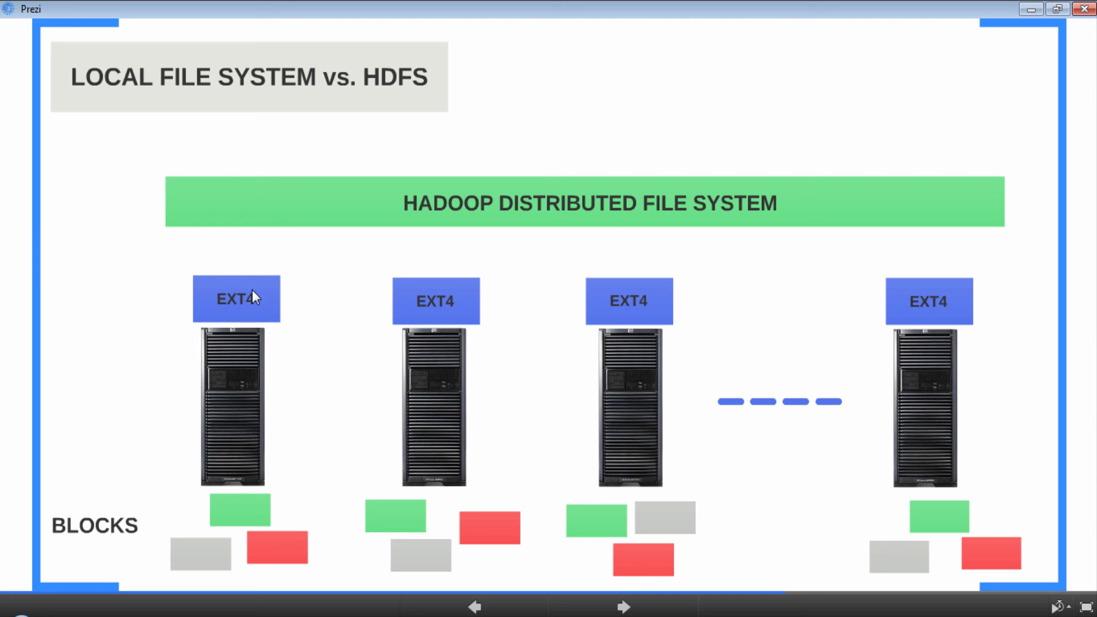
mouse_move(247, 341)
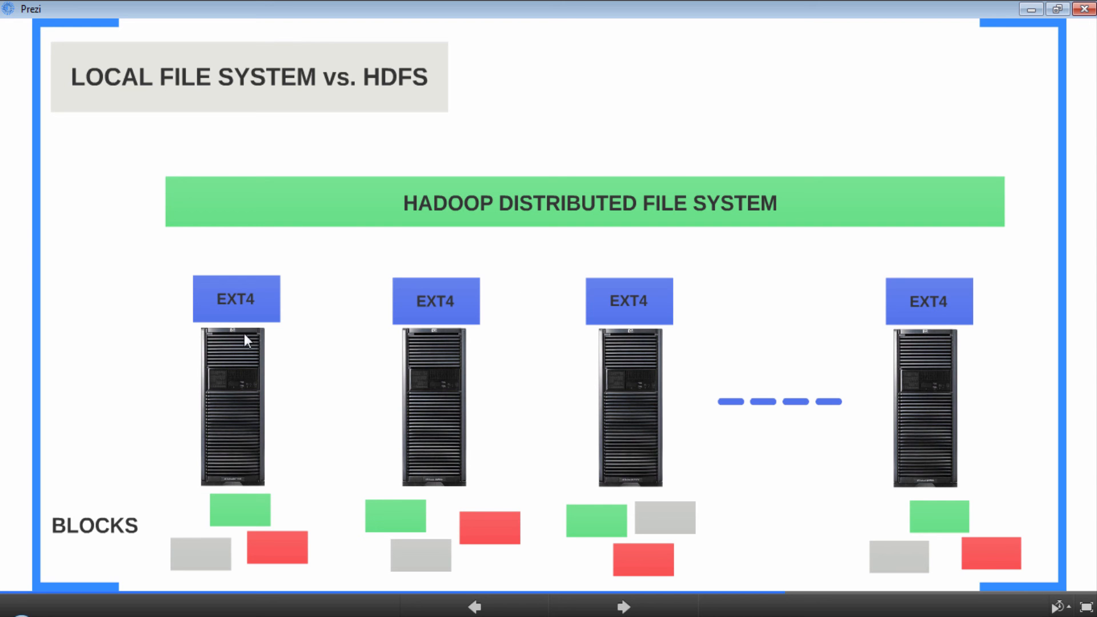
mouse_move(485, 567)
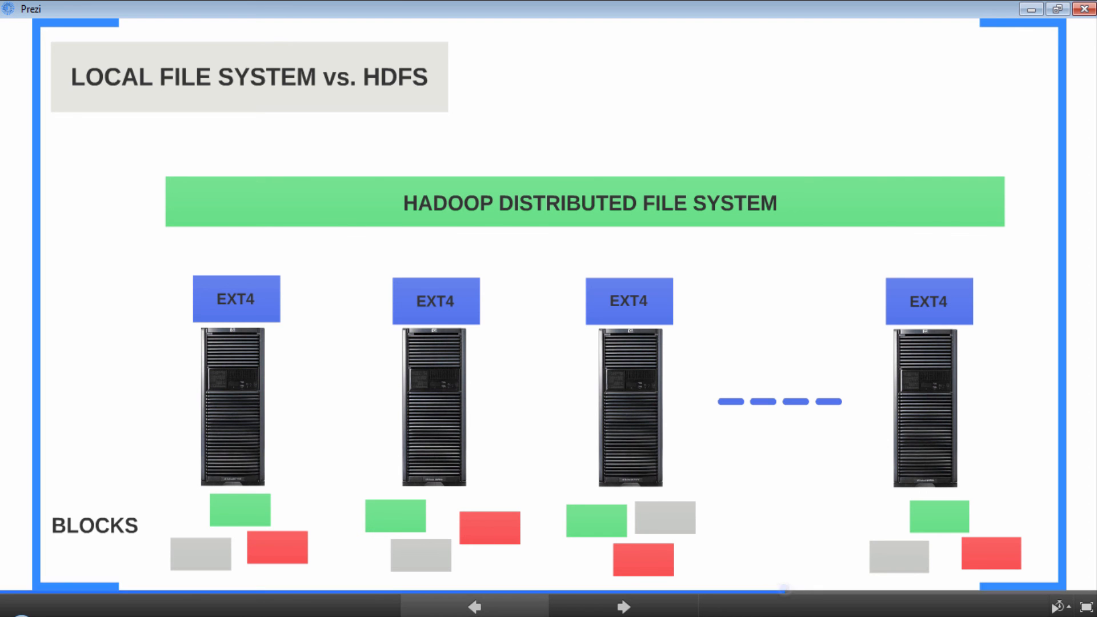
mouse_move(219, 300)
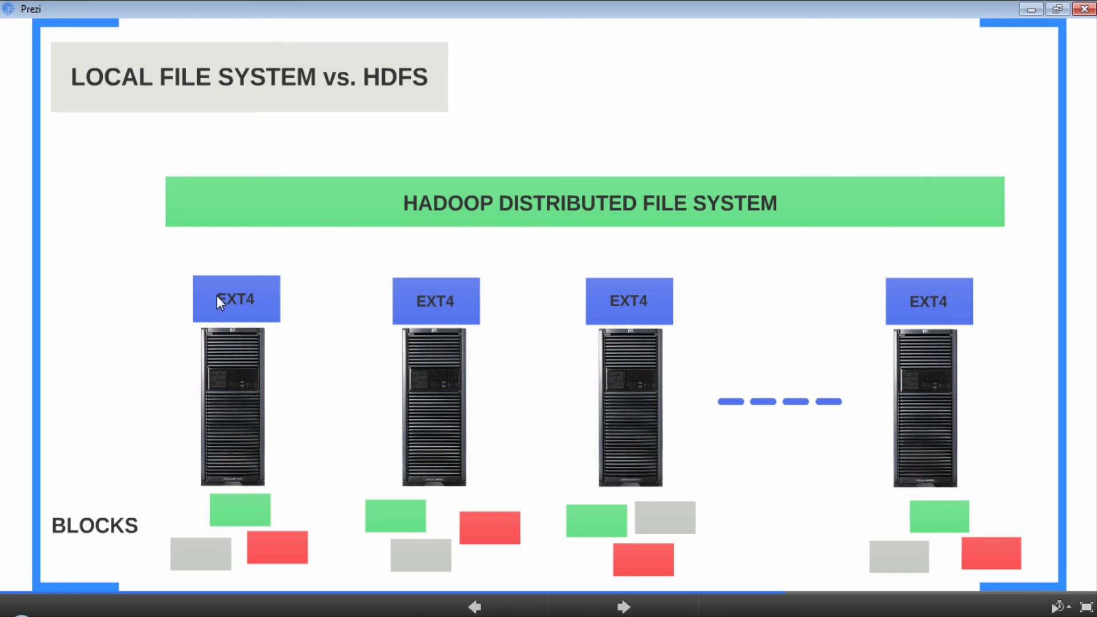
mouse_move(106, 416)
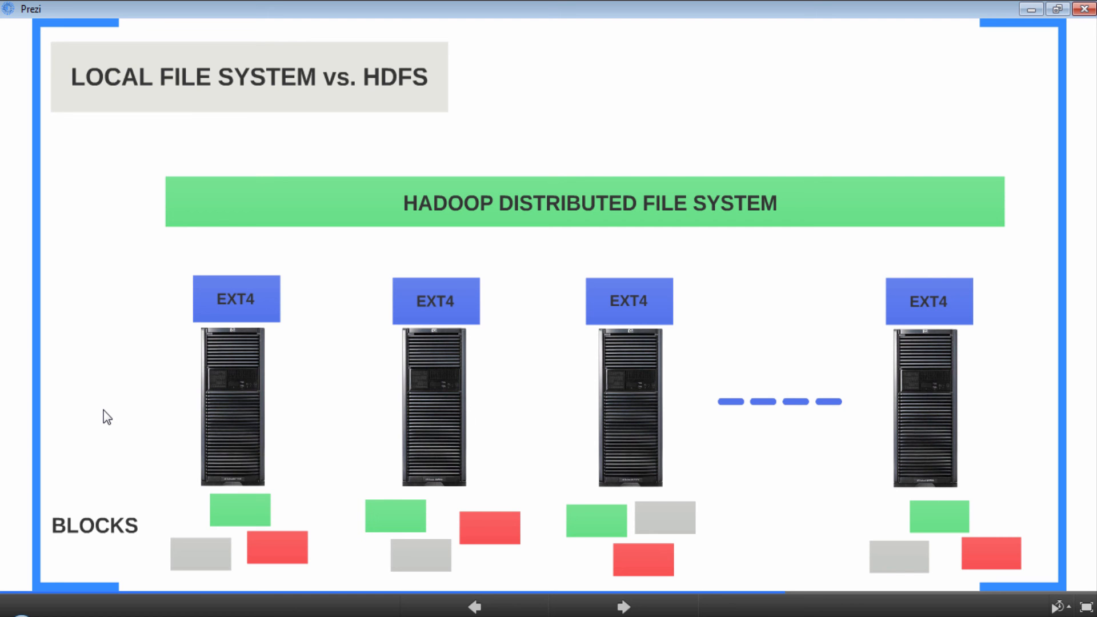
mouse_move(559, 211)
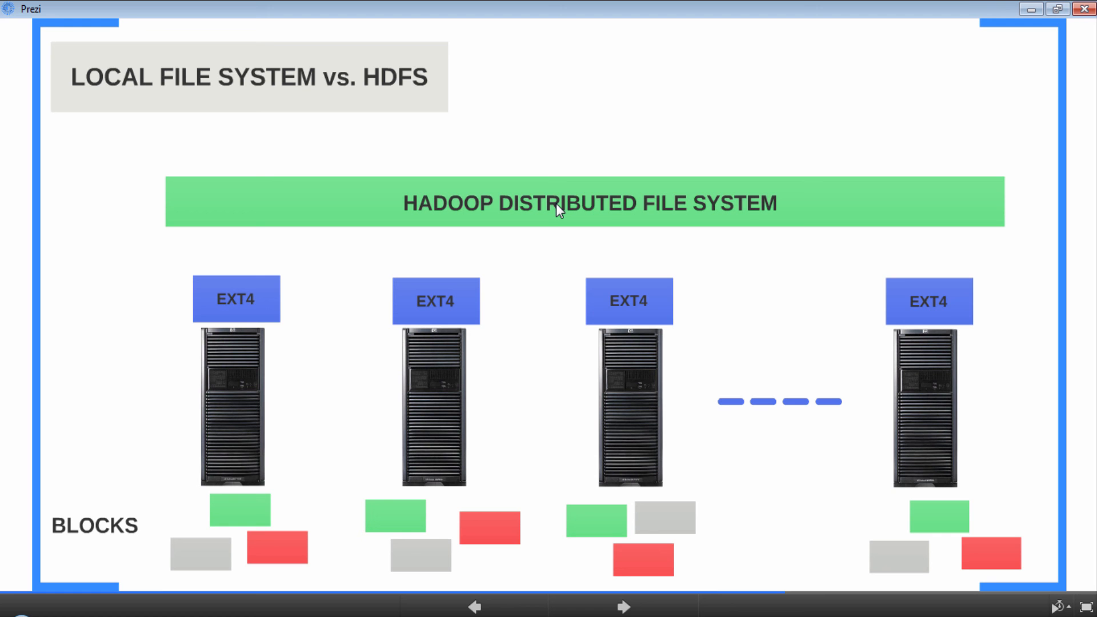
mouse_move(560, 343)
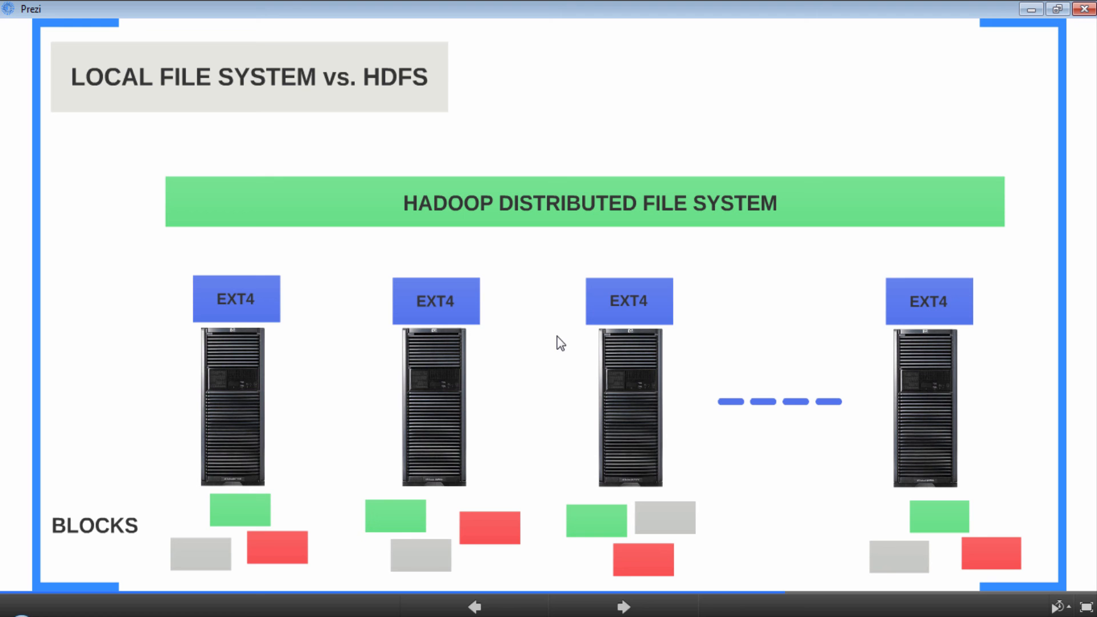
mouse_move(364, 247)
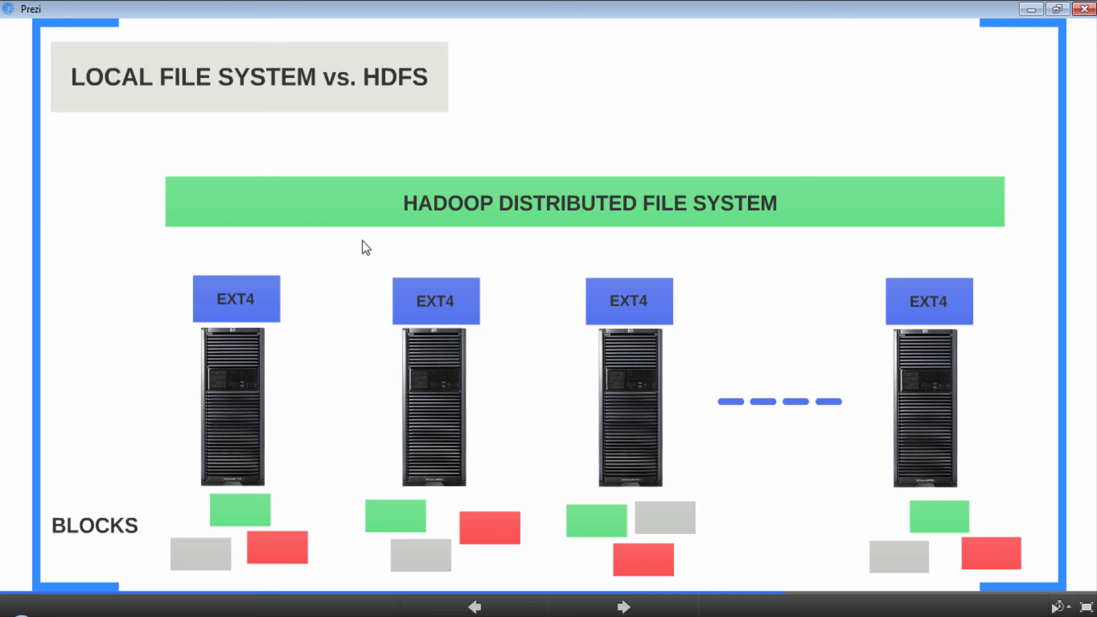
mouse_move(519, 386)
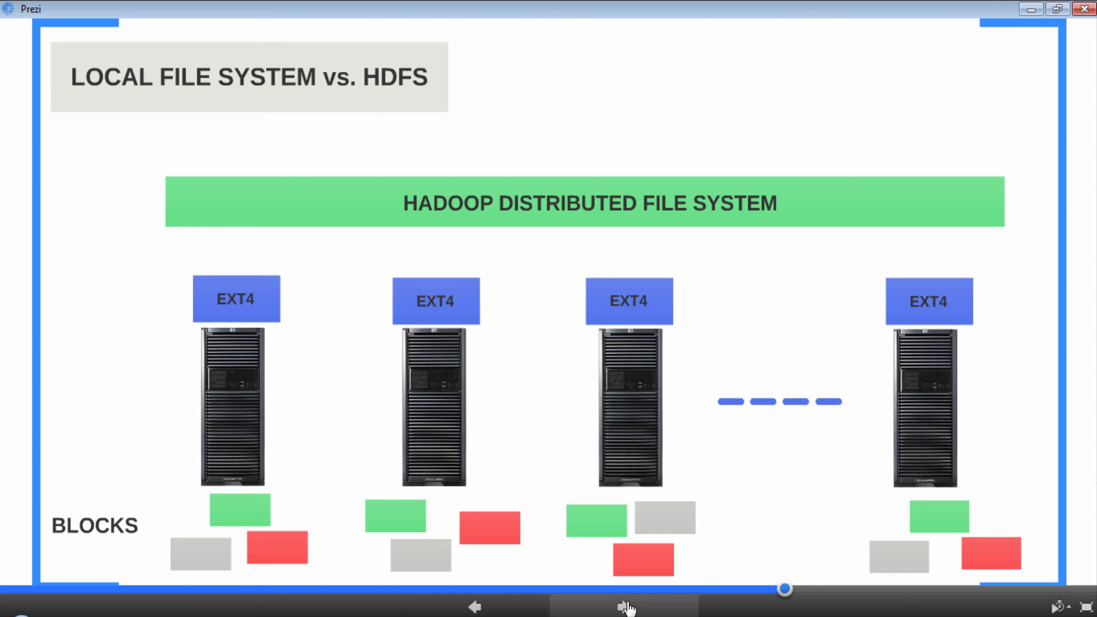
- Advance to the Benefits of HDFS slide on distributed processing, failure handling and scalability
click(625, 606)
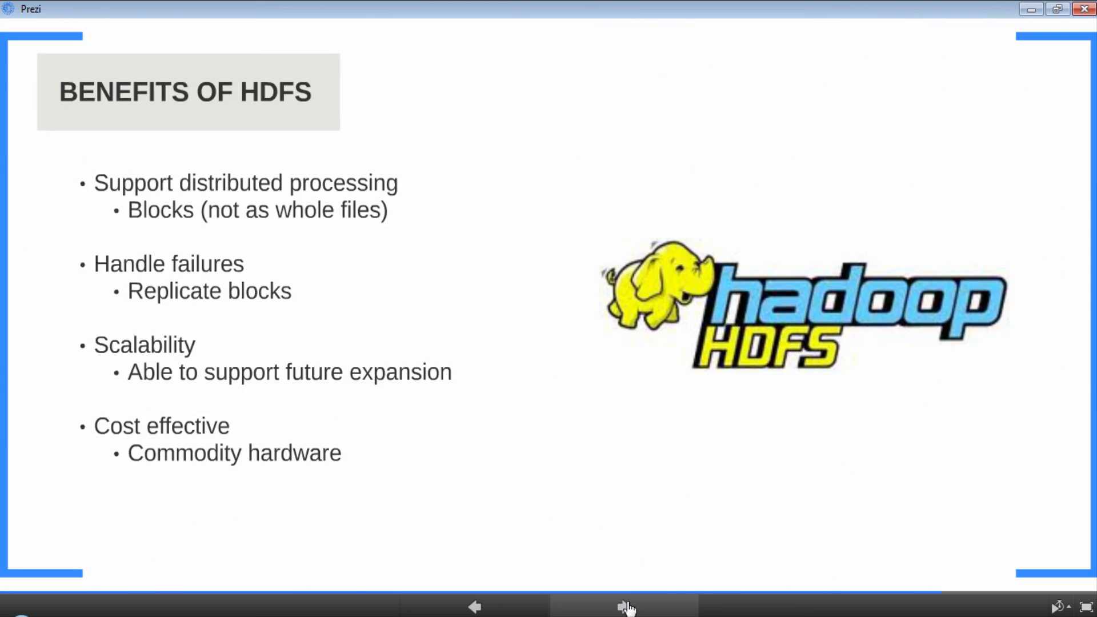